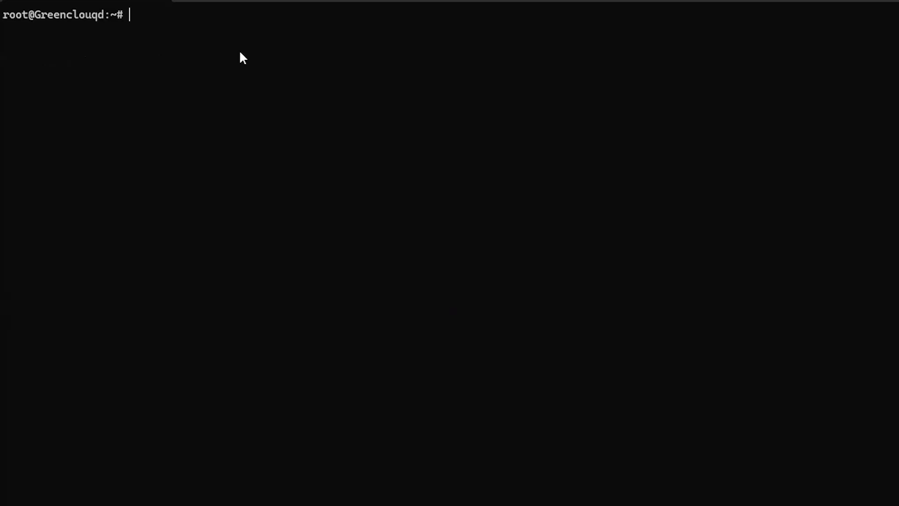
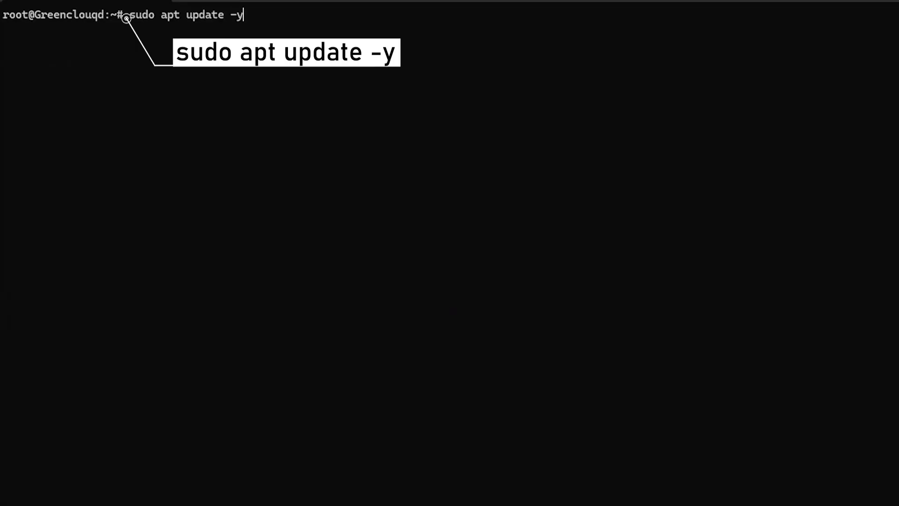
- Update the Ubuntu server's package lists with sudo apt update -y
key(Enter)
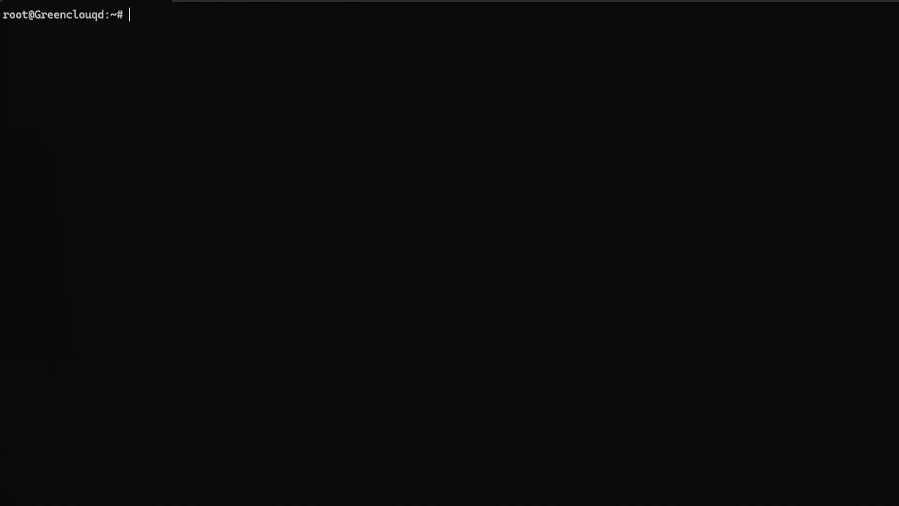
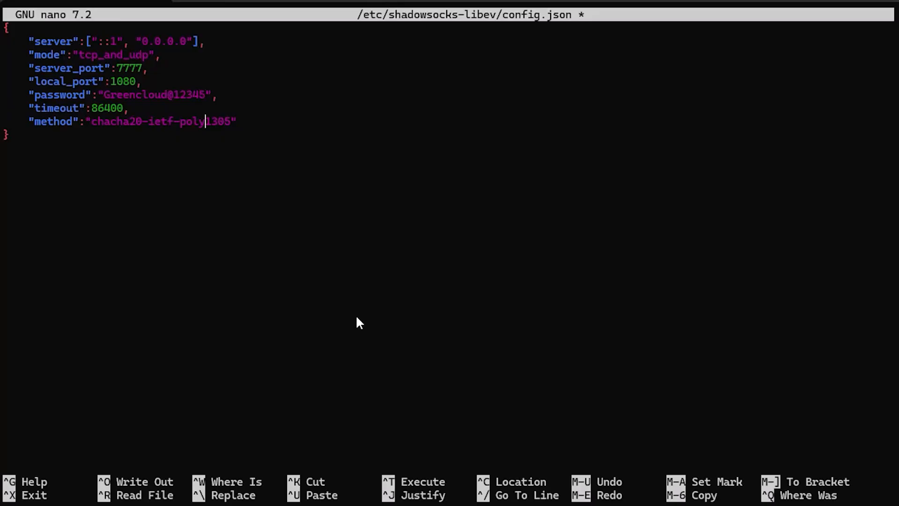
key(ctrl+o)
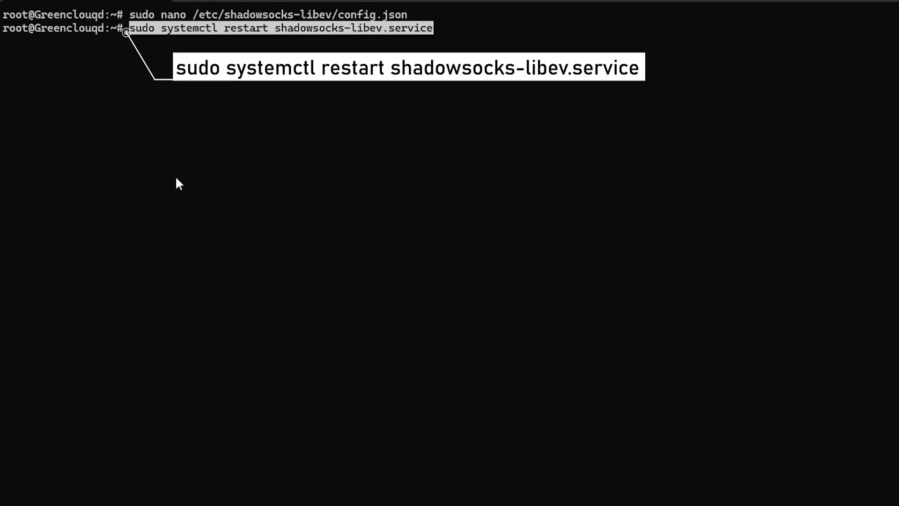
- Restart shadowsocks-libev.service and check its status with systemctl
key(Return)
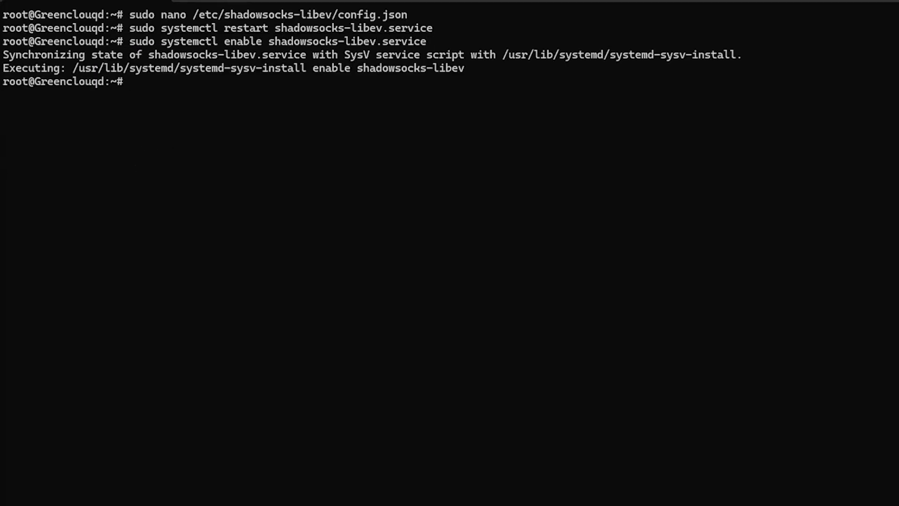
text(sudo systemctl status shadowsocks-libev.service)
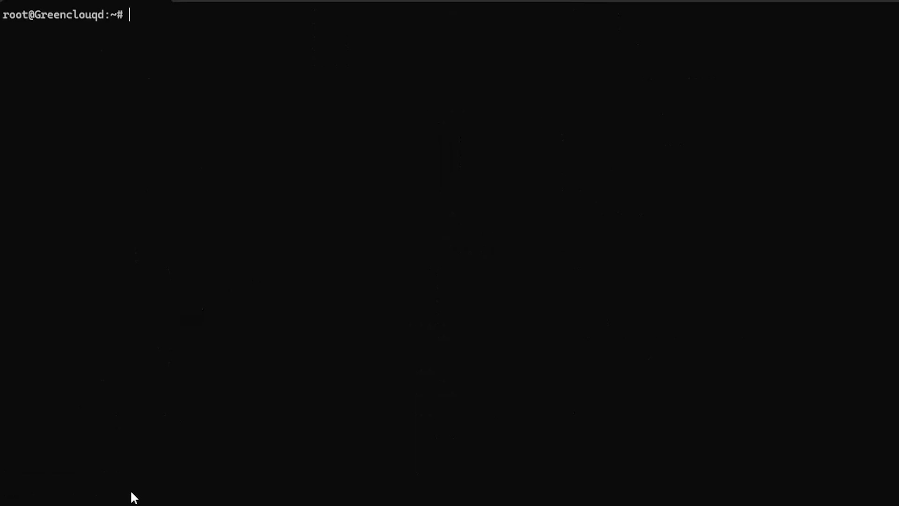
- Allow the Shadowsocks port through the ufw firewall
text(sudo ufw allow 777)
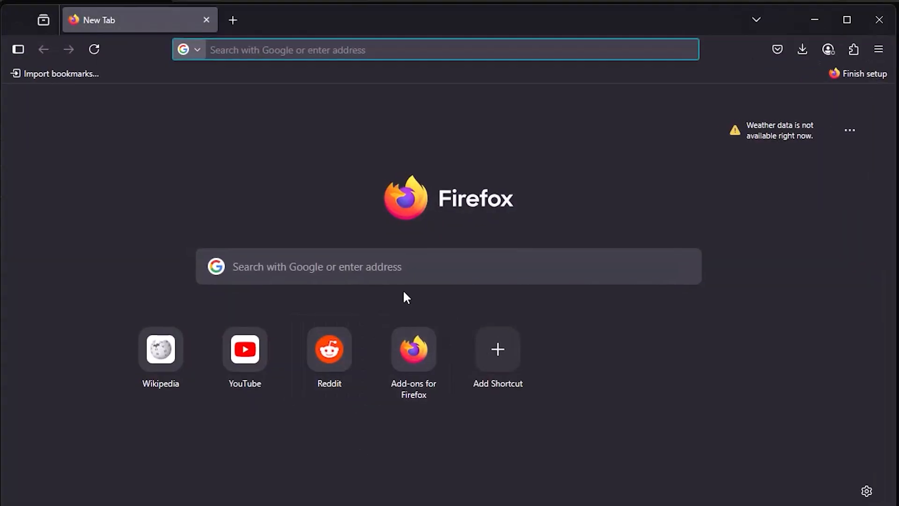
- Download Shadowsocks-4.4.1.0.zip from the shadowsocks-windows GitHub releases page and open it
text(https://github.com/shadowsocks/shadowsocks-windows/releases)
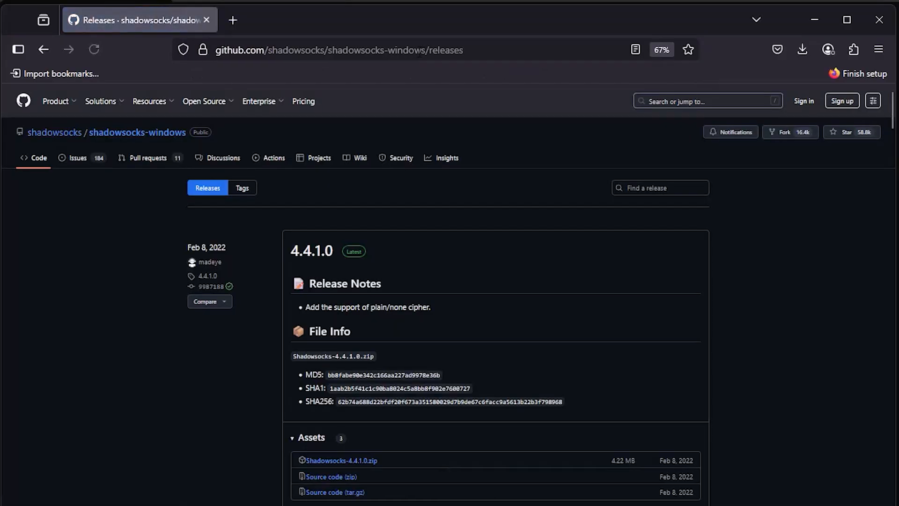
scroll(down, 3)
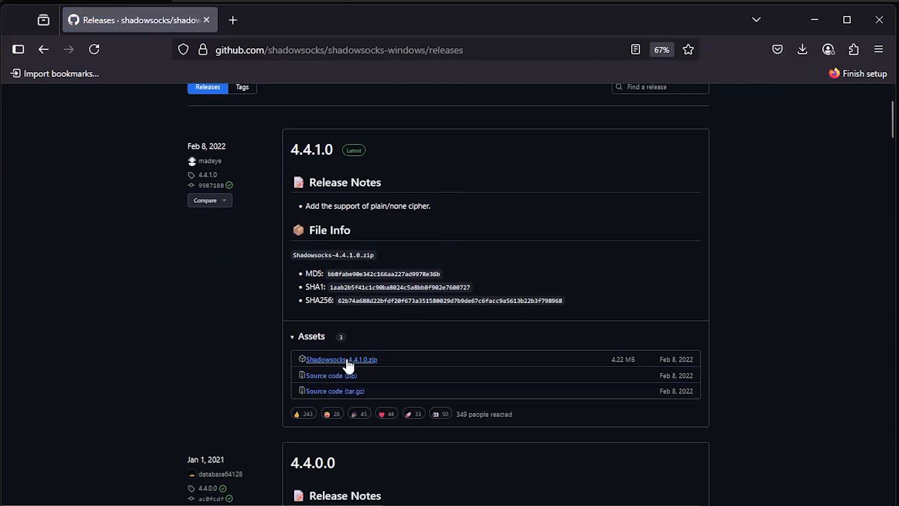
click(342, 359)
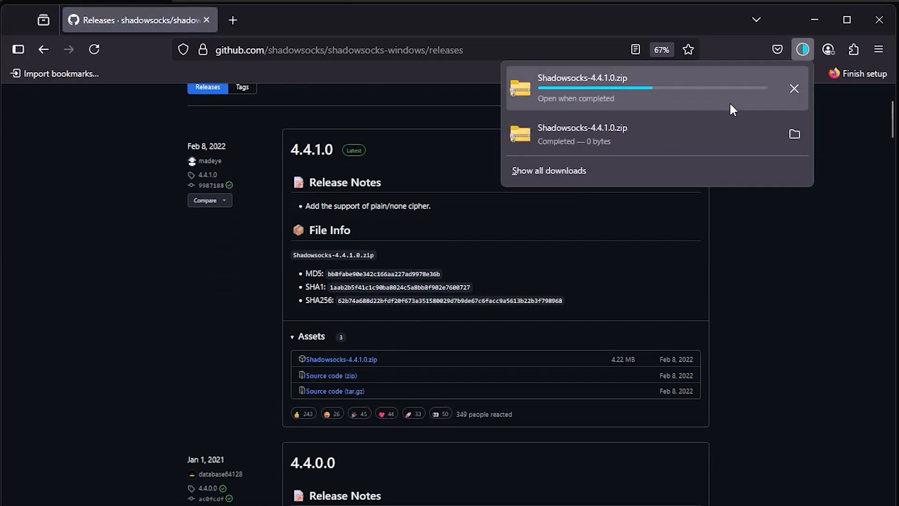
click(794, 135)
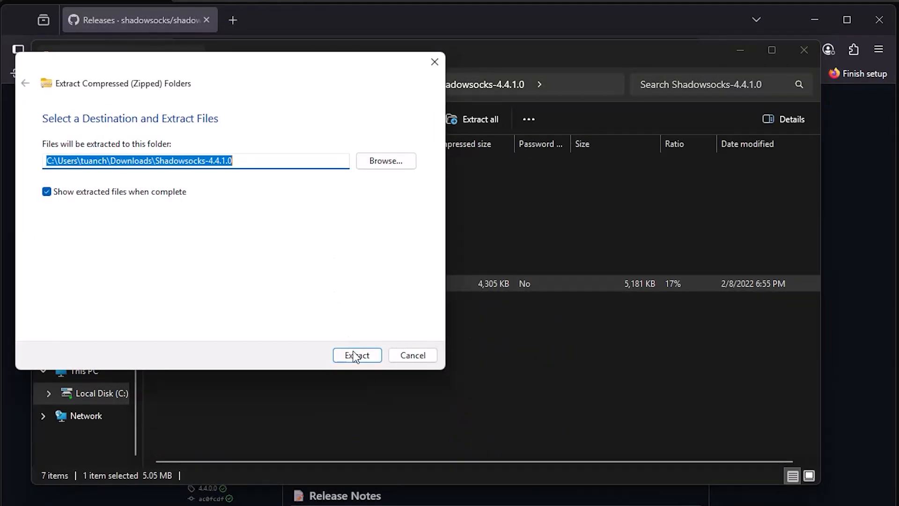
- Extract the zip into Downloads and launch Shadowsocks.exe
click(357, 355)
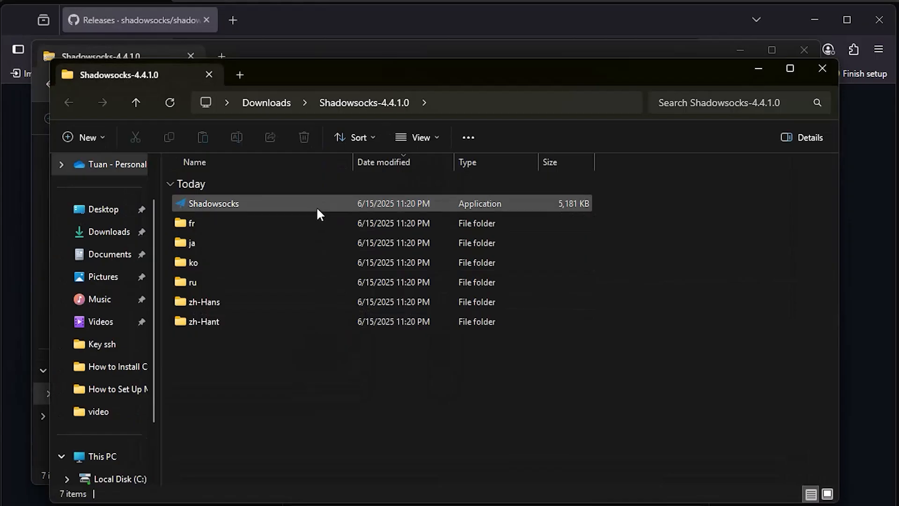
double_click(214, 203)
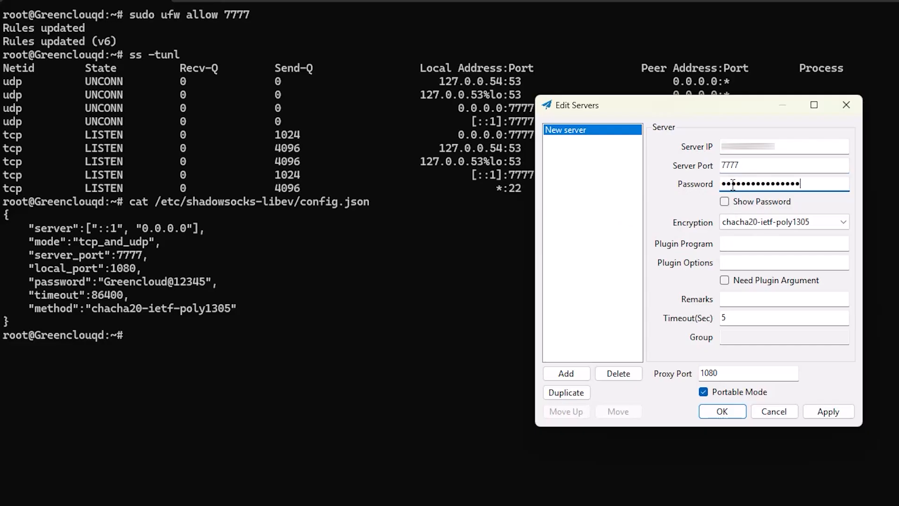
- Confirm the port 7777 server entry, then open whatismyipaddress.com to verify the IP
click(828, 411)
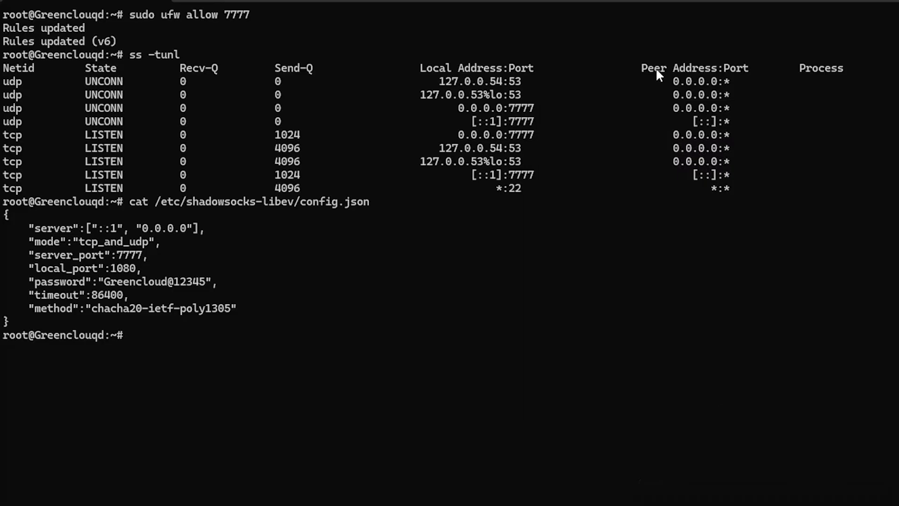
mouse_move(718, 466)
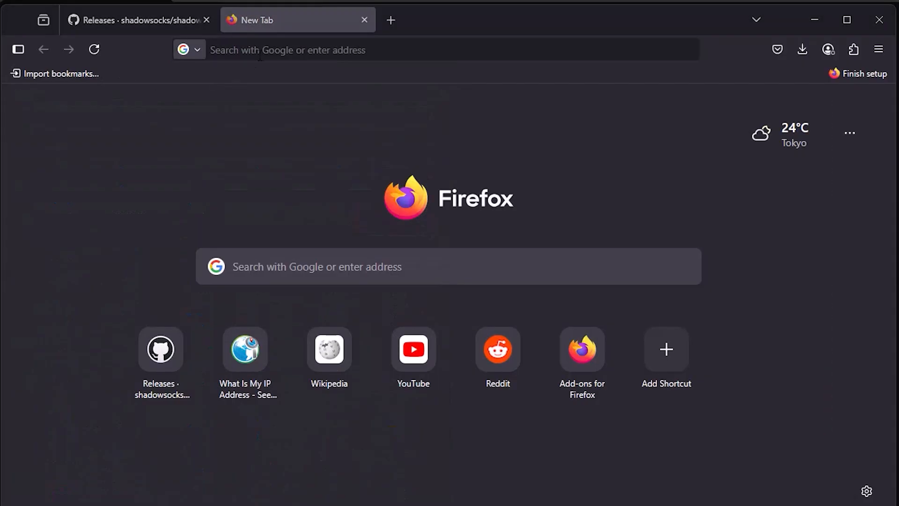
click(245, 350)
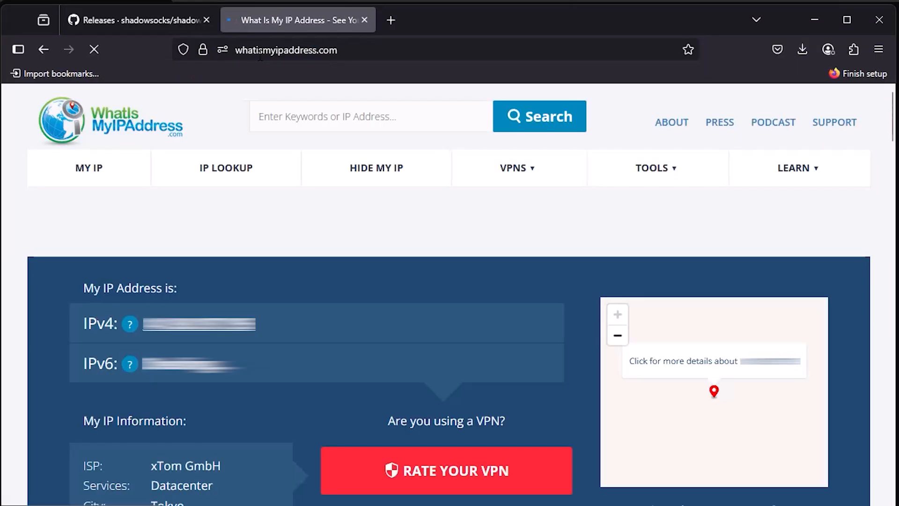